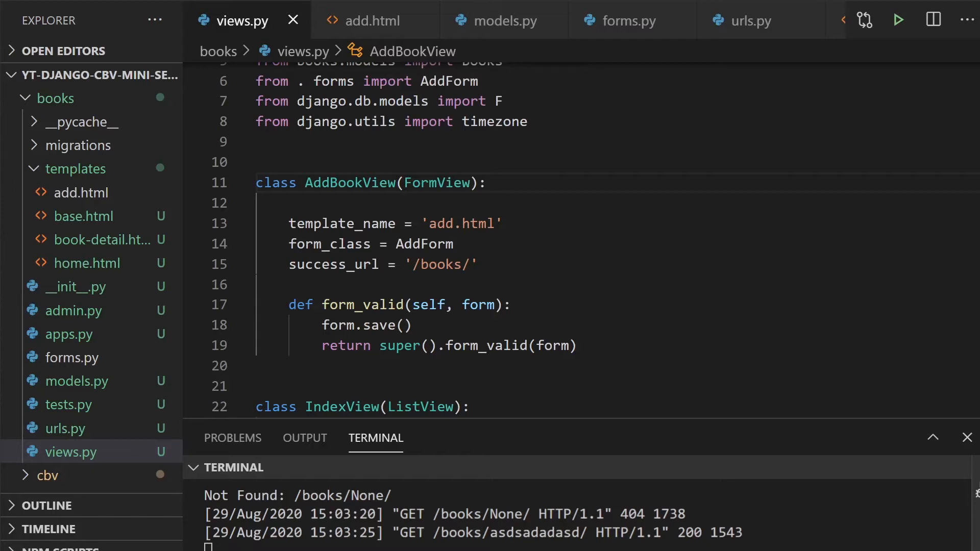
# Select the old AddBookView(FormView) class so it can be wrapped in triple quotes
pyautogui.doubleClick(437, 183)
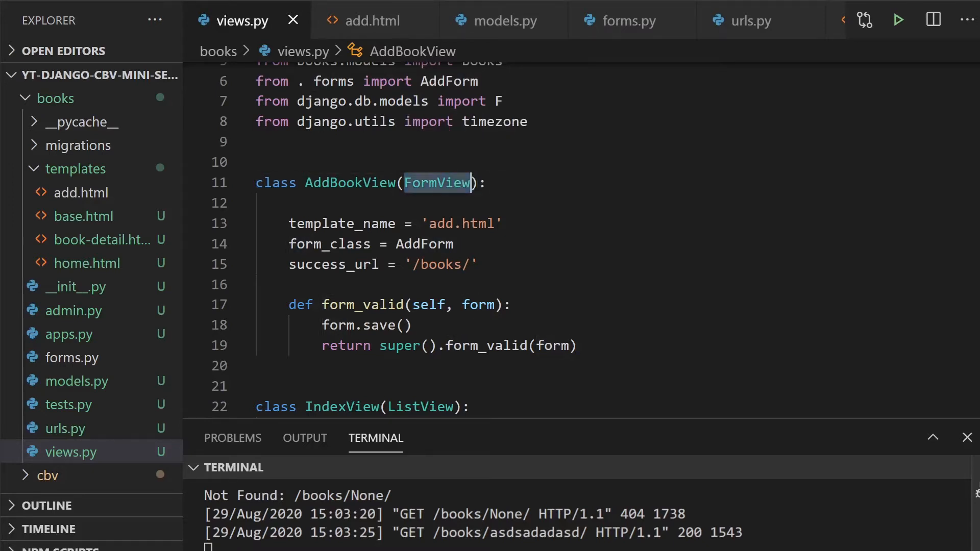
pyautogui.moveTo(77, 122)
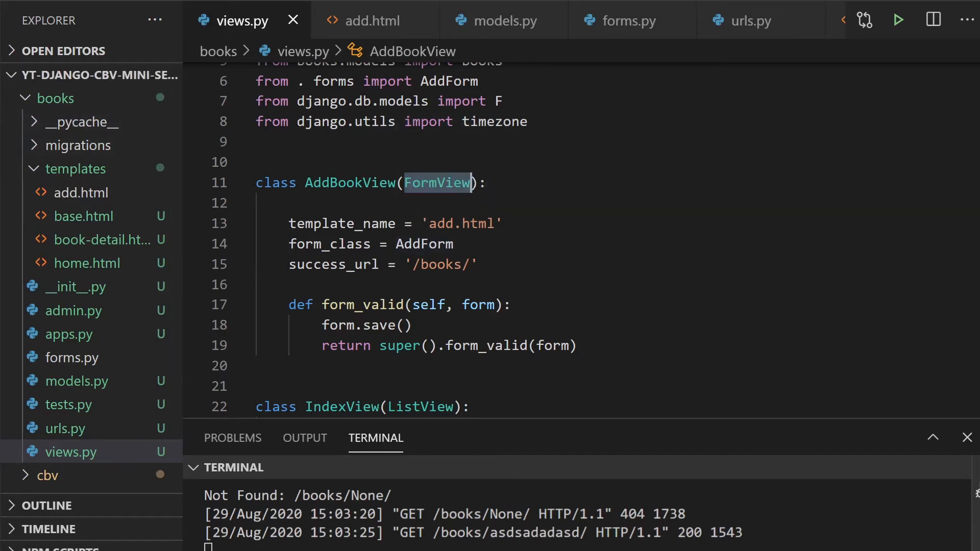
pyautogui.moveTo(256, 182); pyautogui.dragTo(578, 345)
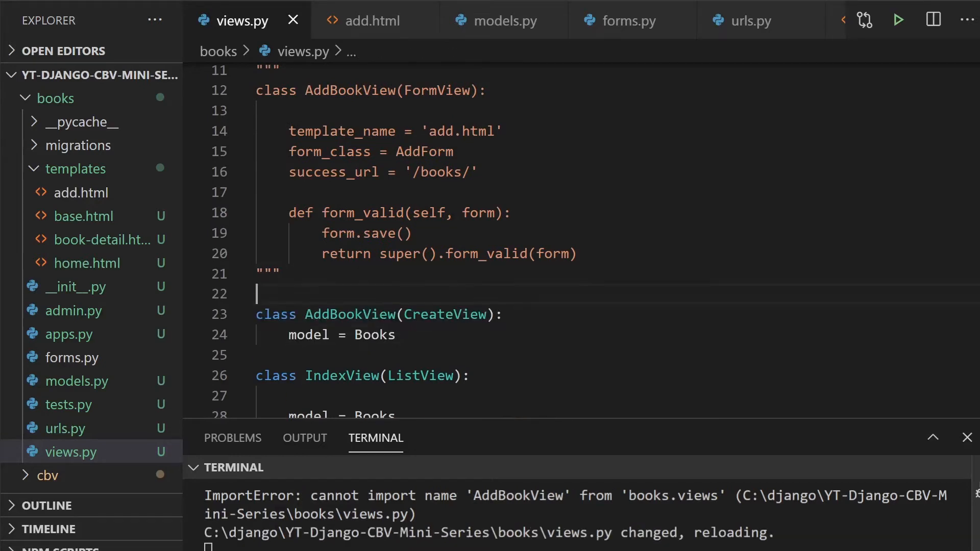
# Add ', CreateView' to the django.views.generic.edit import line in views.py
pyautogui.doubleClick(374, 335)
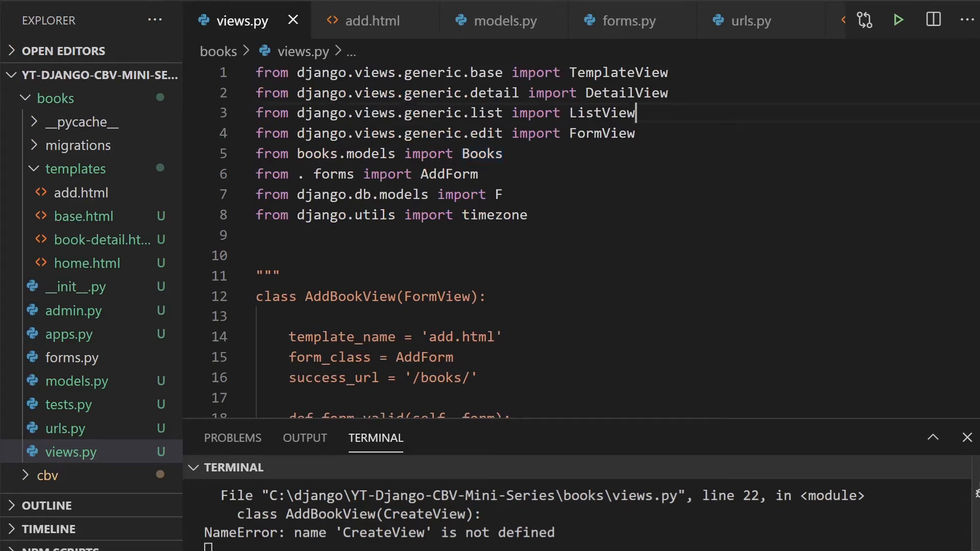
pyautogui.write(', CreateView')
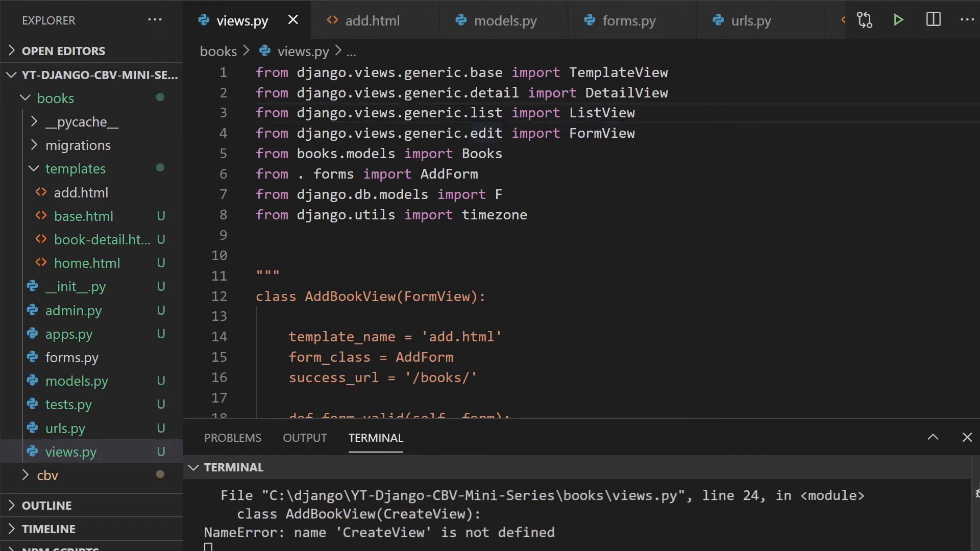
pyautogui.scroll(-3)
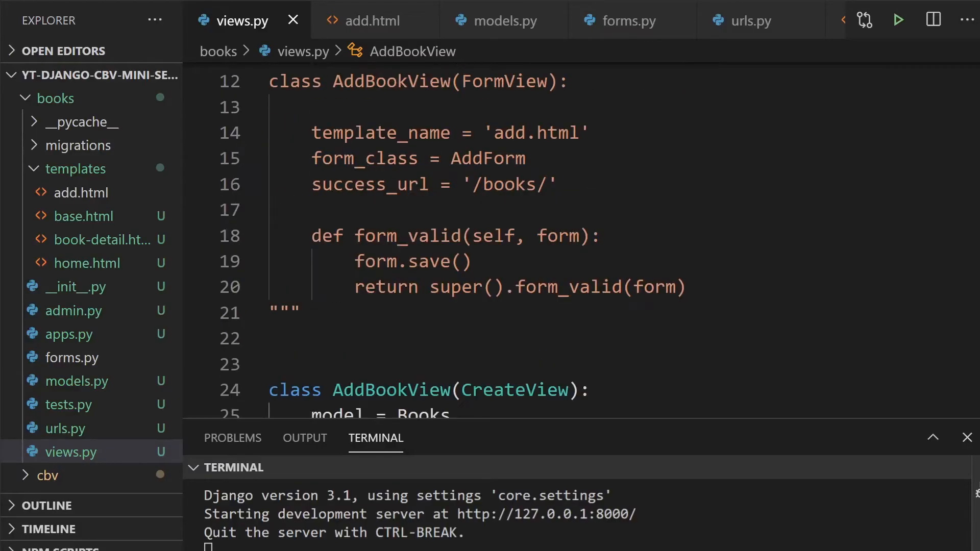
# Add success_url = '/books/' to the CreateView-based AddBookView
pyautogui.scroll(-3)
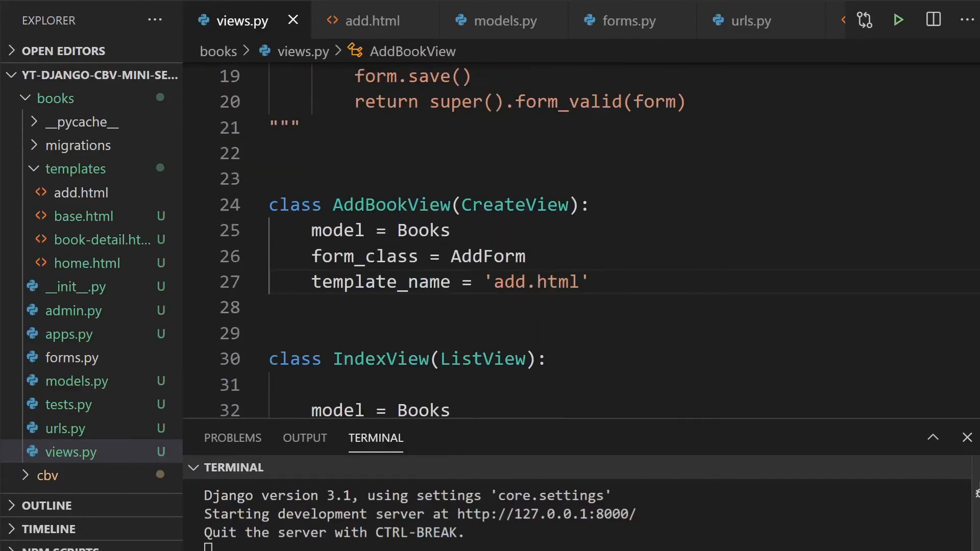
pyautogui.scroll(-3)
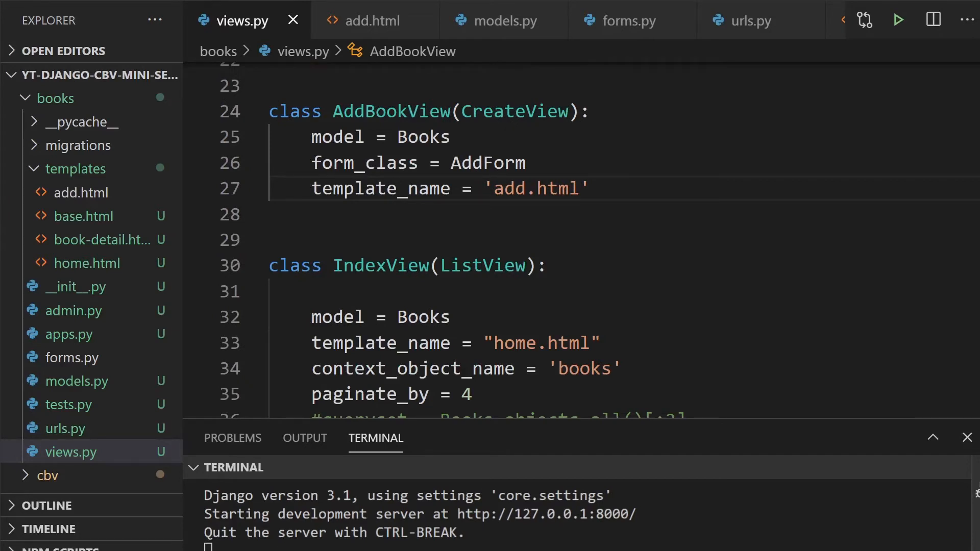
pyautogui.write("success_url = '/books/'")
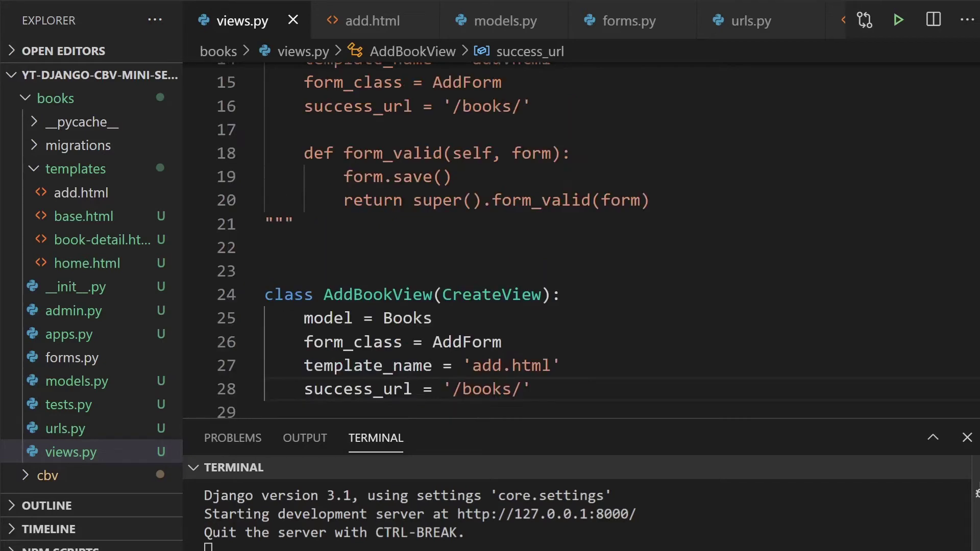
pyautogui.scroll(3)
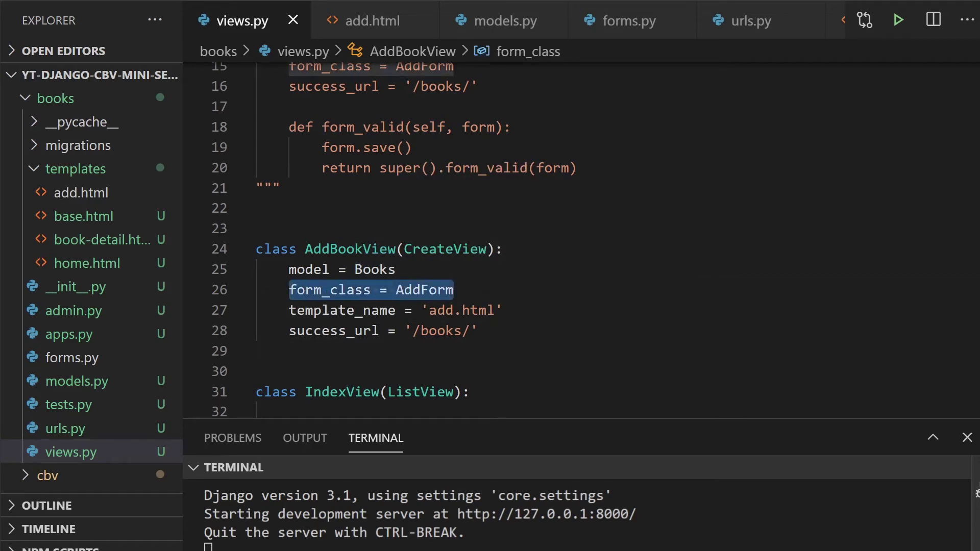
pyautogui.click(627, 20)
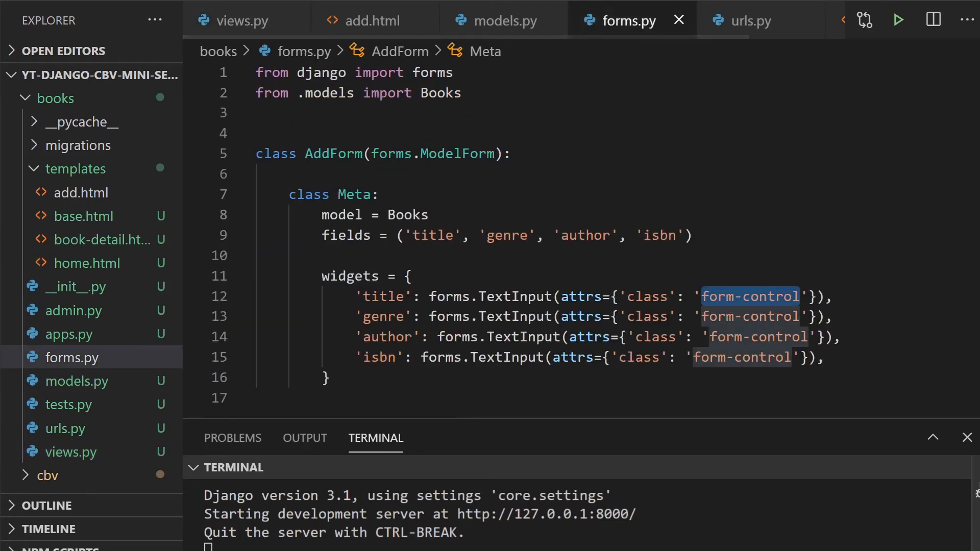
pyautogui.moveTo(476, 41)
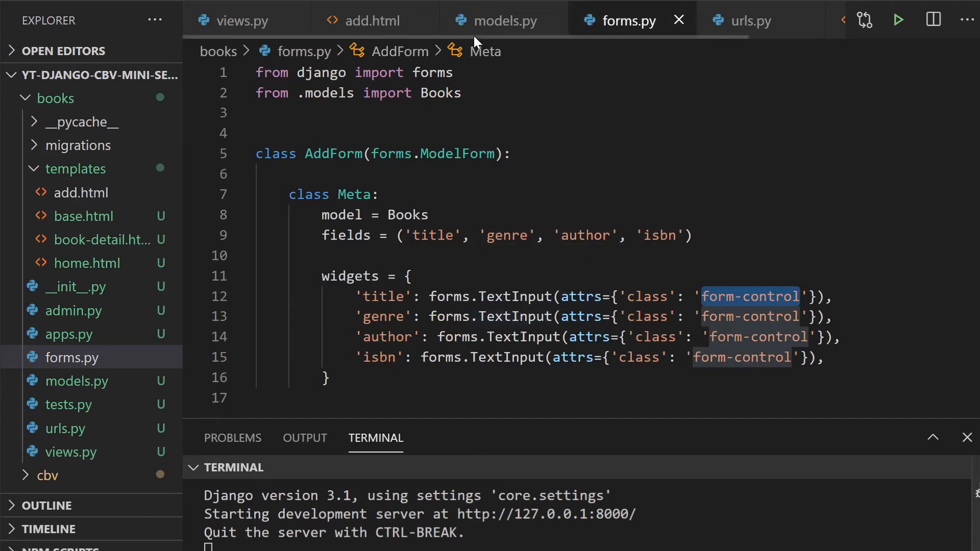
pyautogui.click(233, 20)
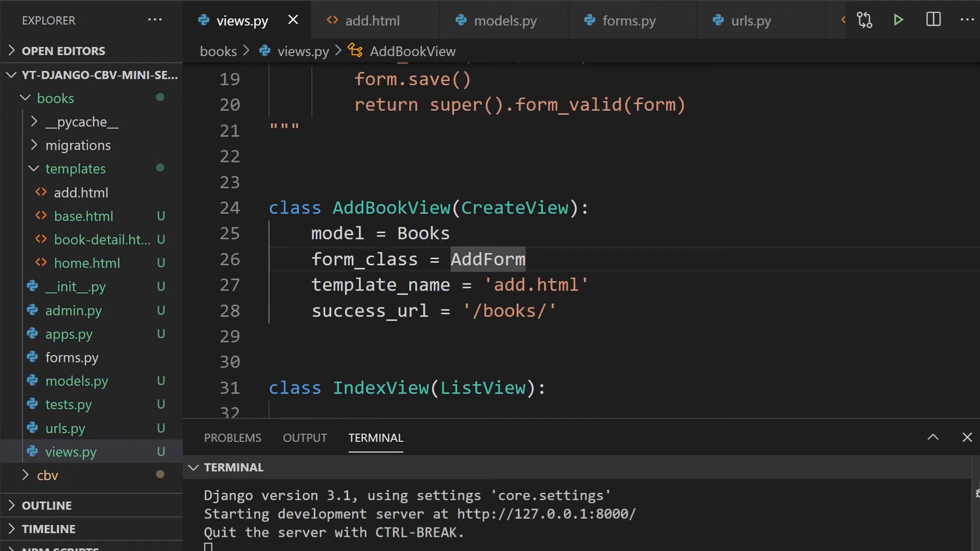
# Comment out form_class = AddForm and add fields = ['title'] under model = Books
pyautogui.doubleClick(363, 259)
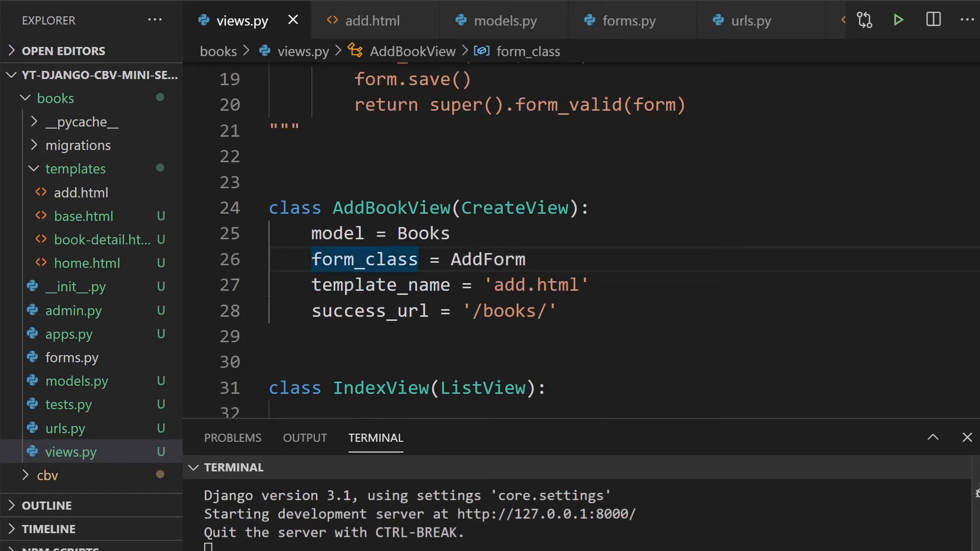
pyautogui.write('#')
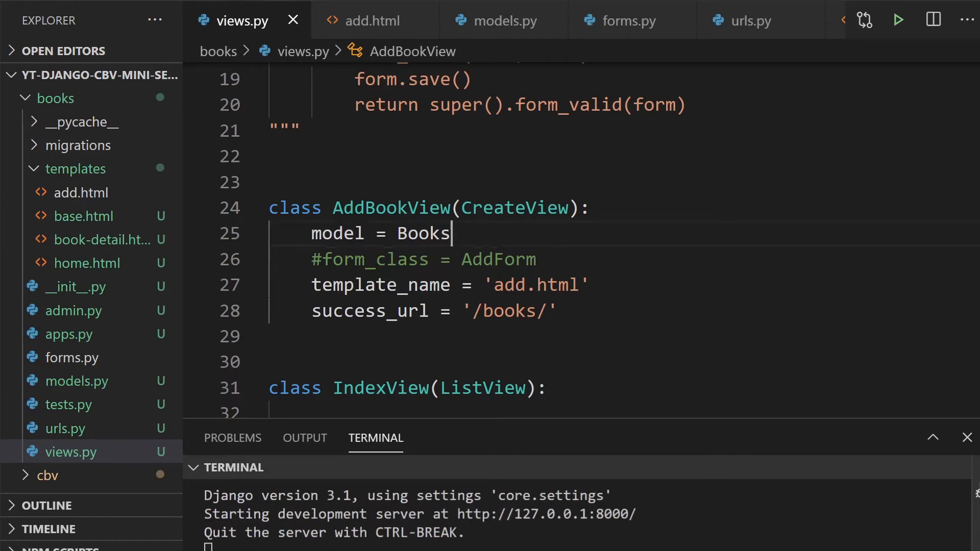
pyautogui.press('Enter')
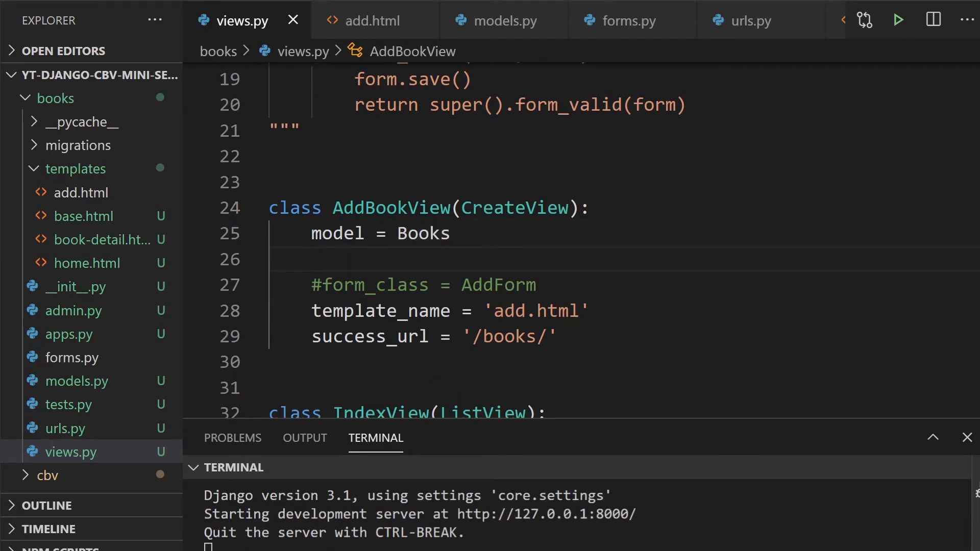
pyautogui.write("fields = ['title']")
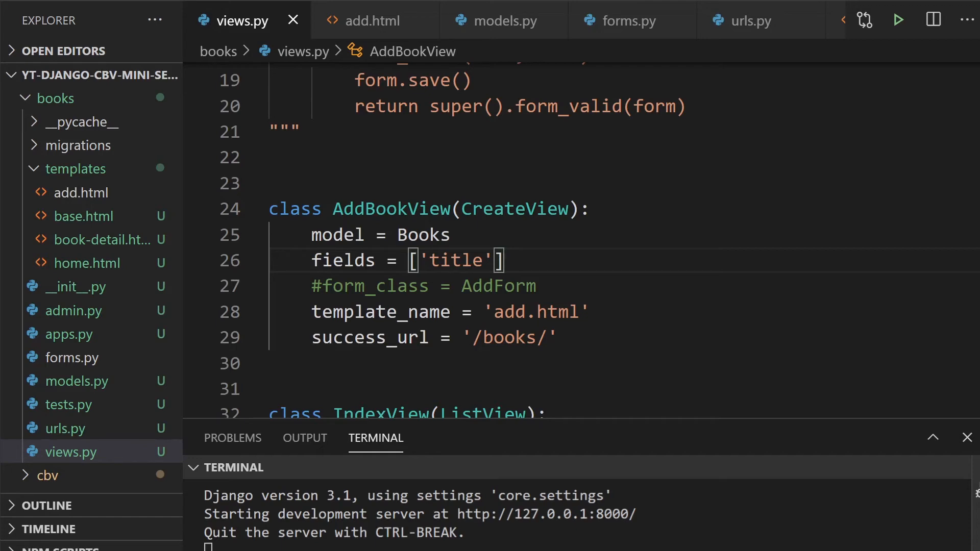
pyautogui.moveTo(501, 10)
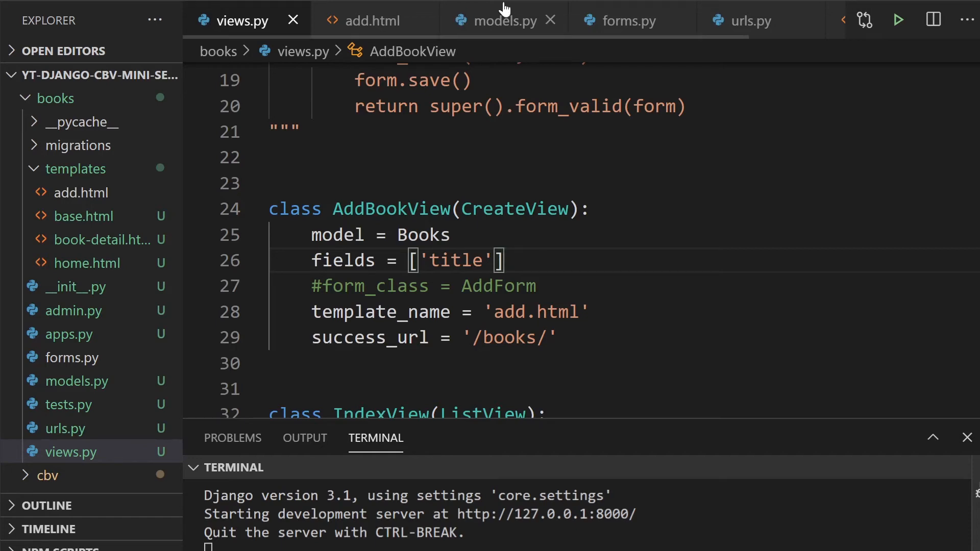
# Check which fields AddForm defines in forms.py, then return to views.py
pyautogui.click(629, 21)
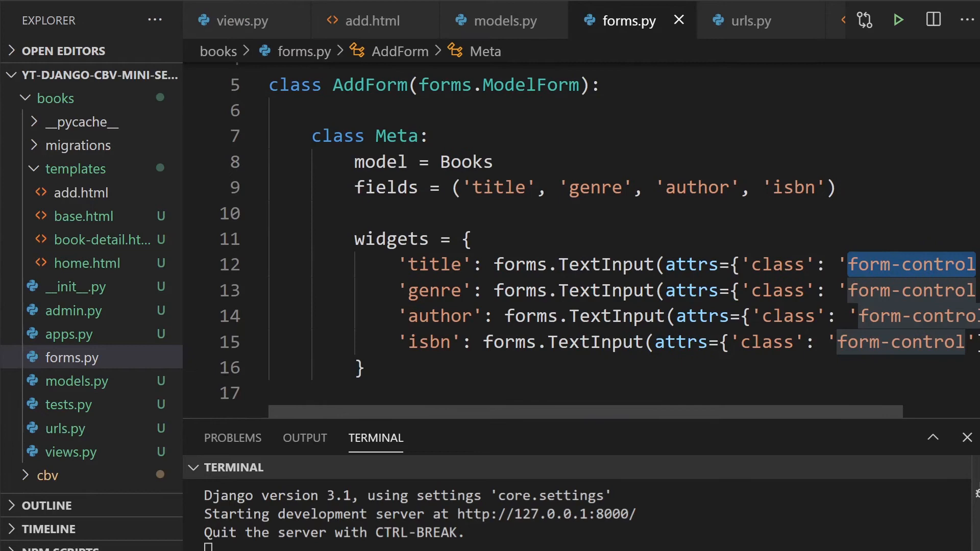
pyautogui.moveTo(596, 418)
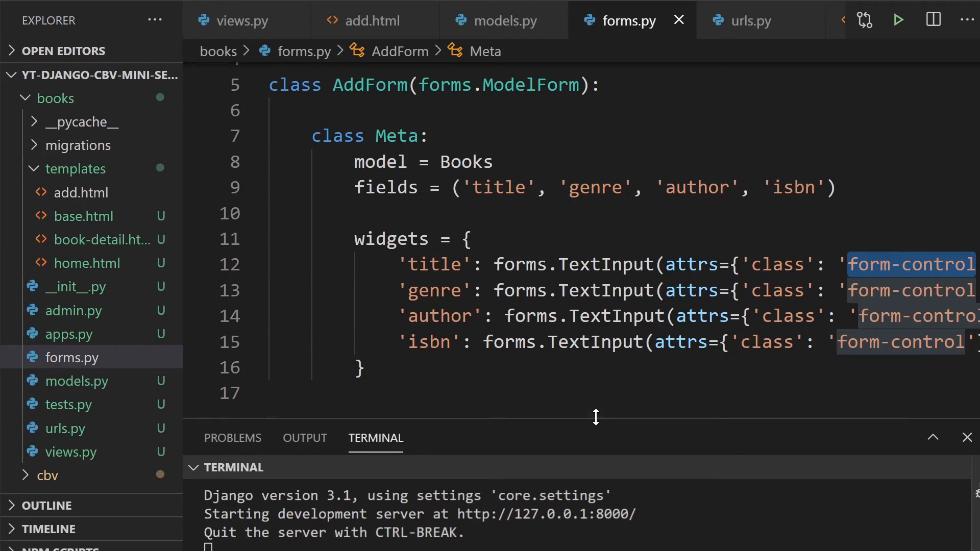
pyautogui.click(241, 20)
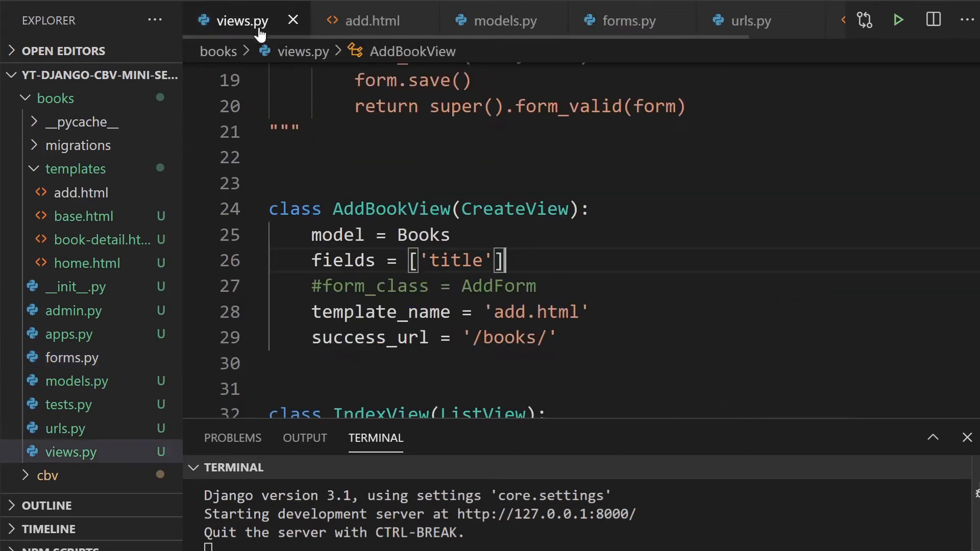
# Glance at AddForm in forms.py and return to AddBookView with its get_initial method in views.py
pyautogui.scroll(-3)
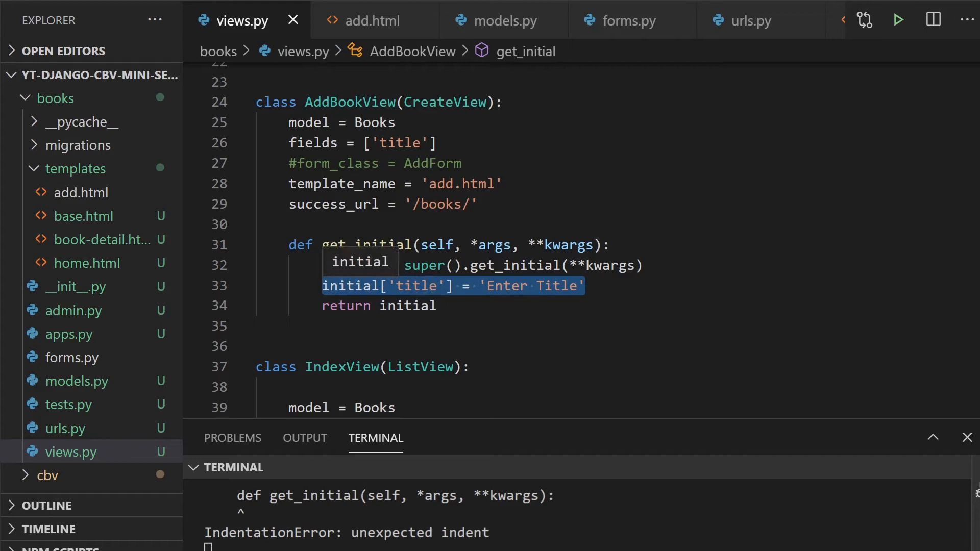
pyautogui.press('Escape')
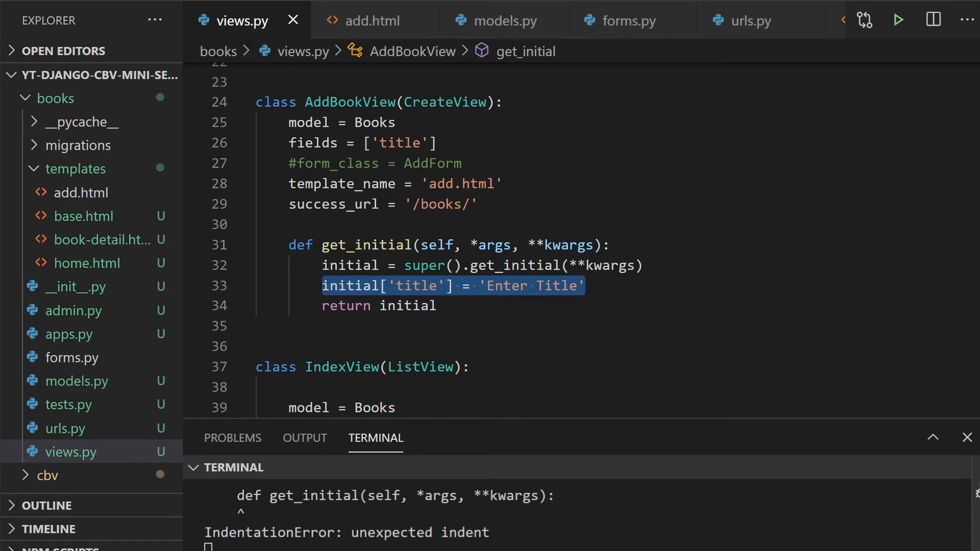
pyautogui.moveTo(619, 29)
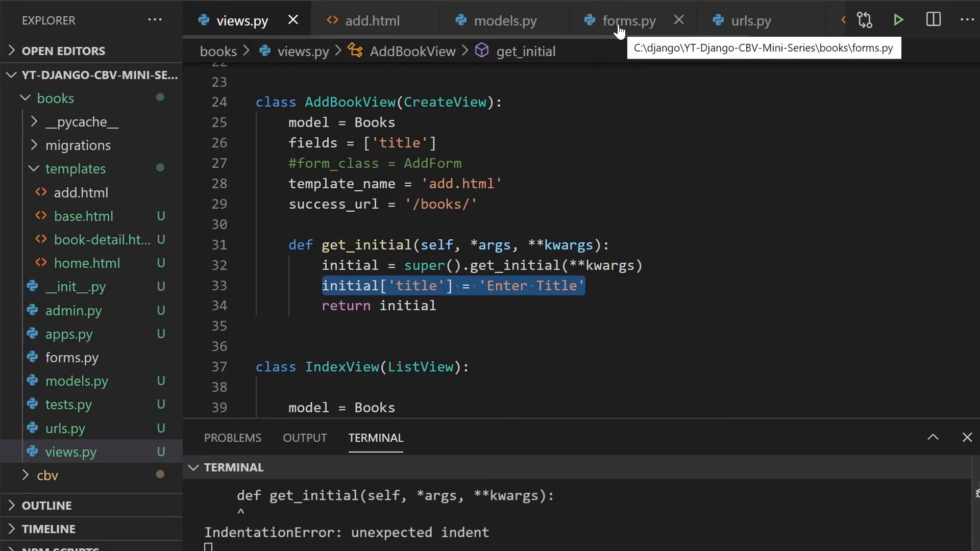
pyautogui.click(628, 20)
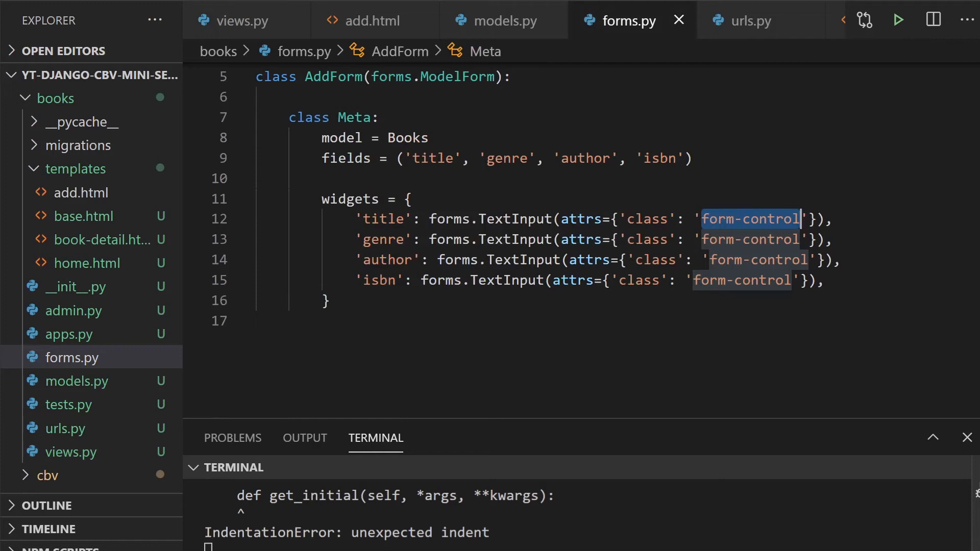
pyautogui.click(239, 20)
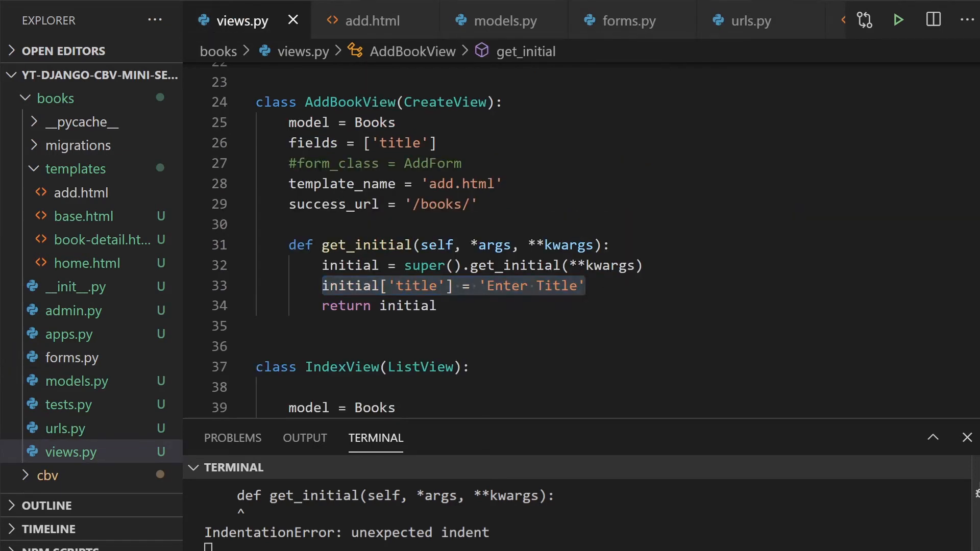
pyautogui.moveTo(334, 204)
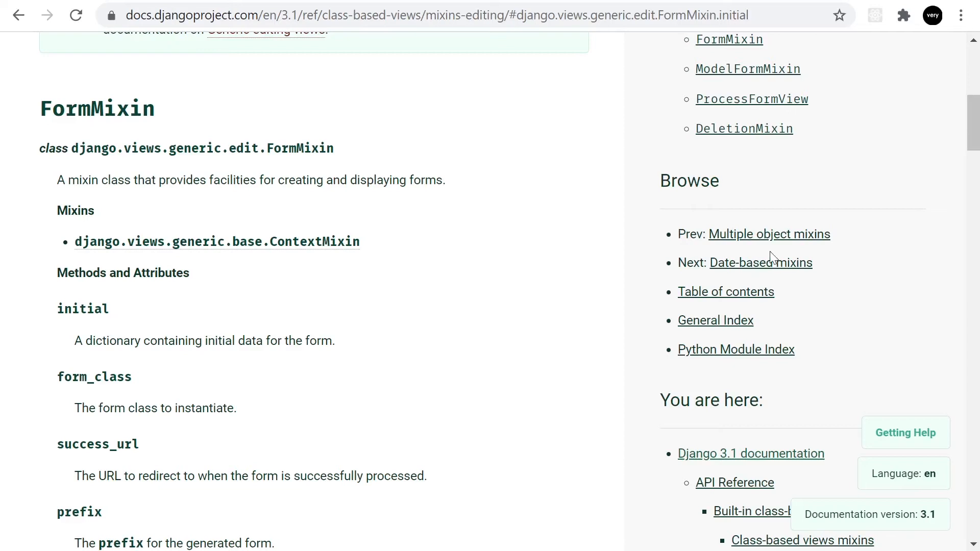
pyautogui.moveTo(518, 257)
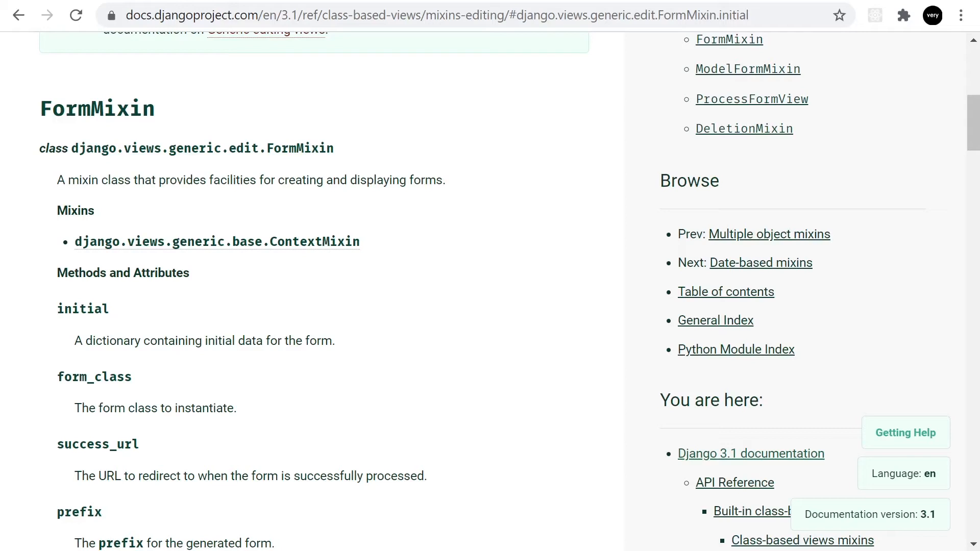
pyautogui.moveTo(506, 179)
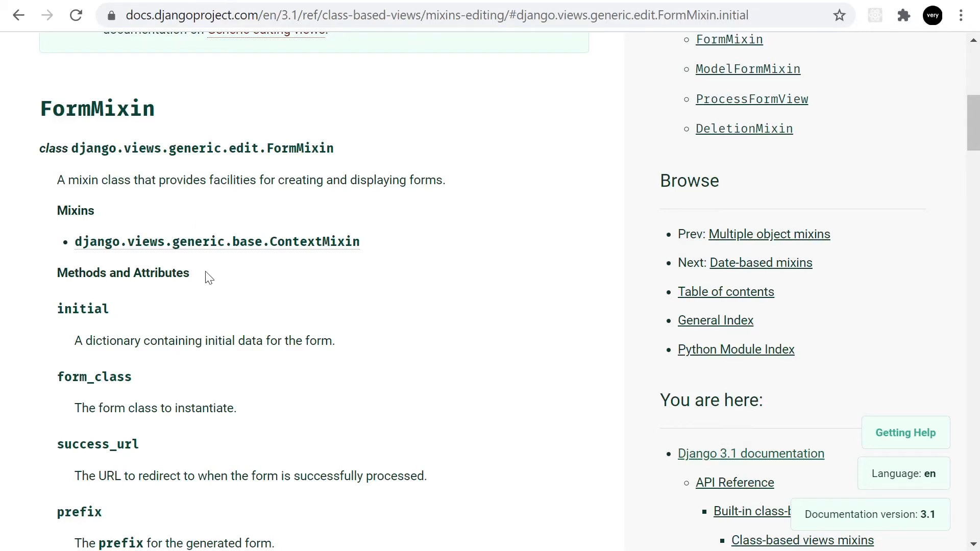
pyautogui.moveTo(219, 162)
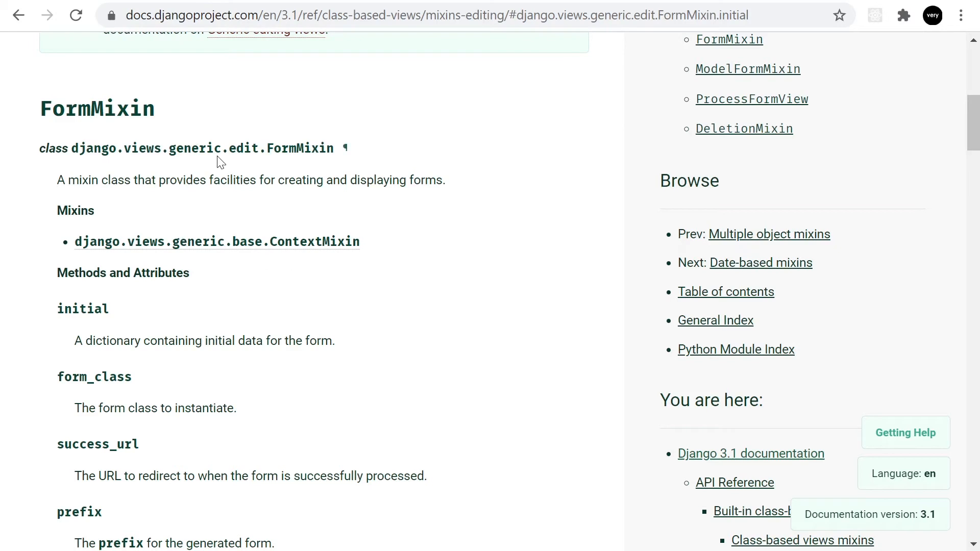
pyautogui.moveTo(216, 137)
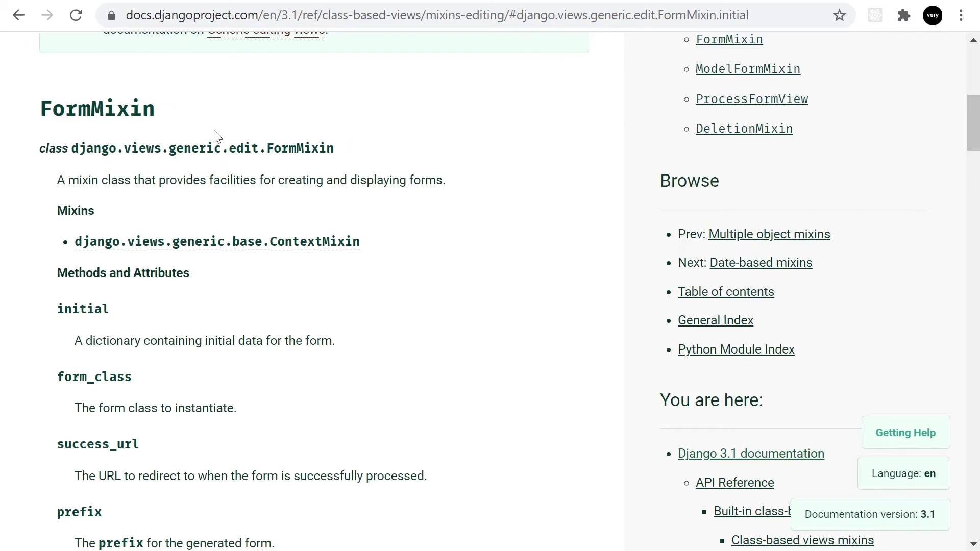
pyautogui.scroll(3)
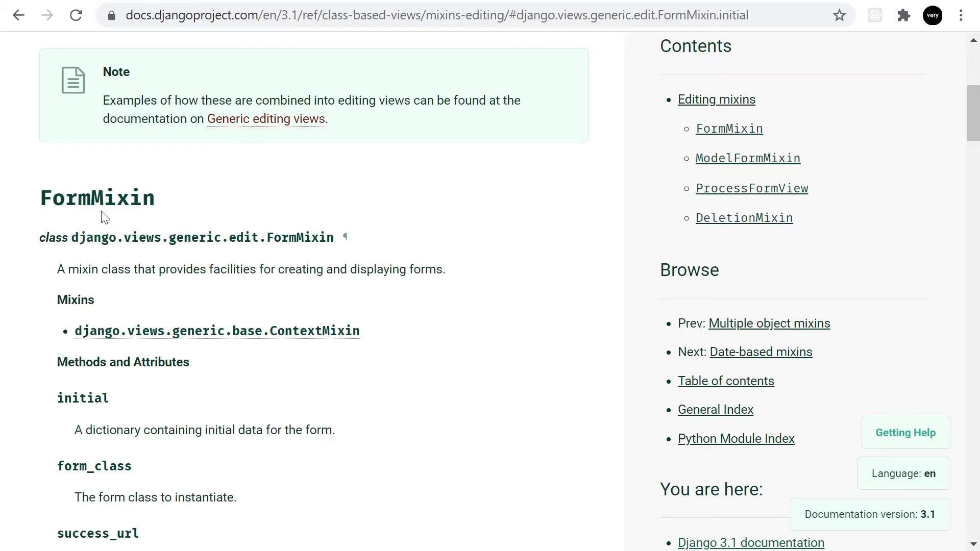
pyautogui.scroll(-3)
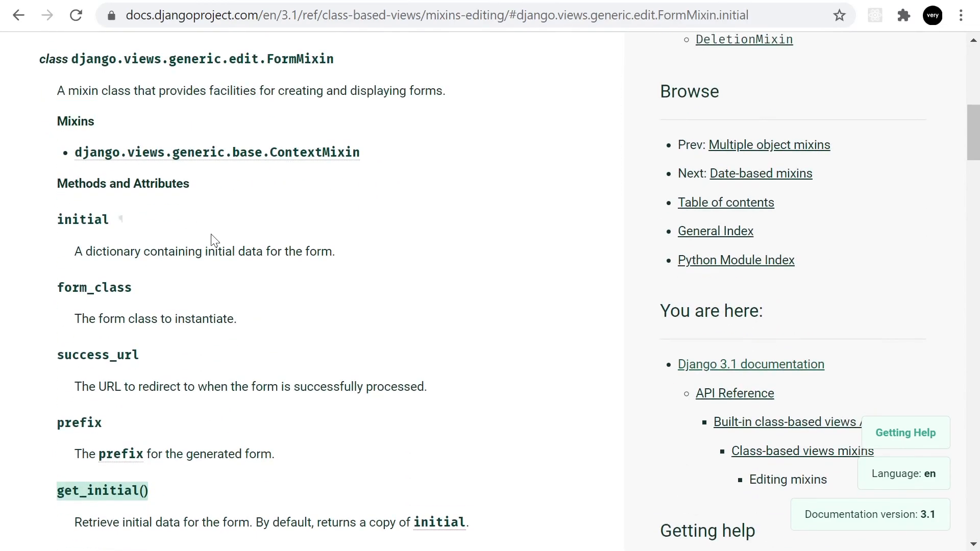
pyautogui.scroll(-3)
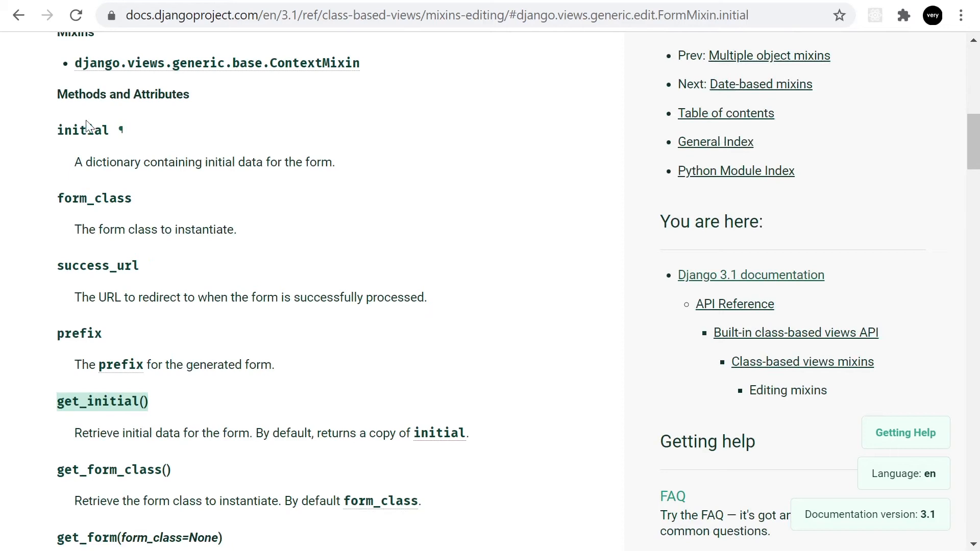
pyautogui.moveTo(189, 182)
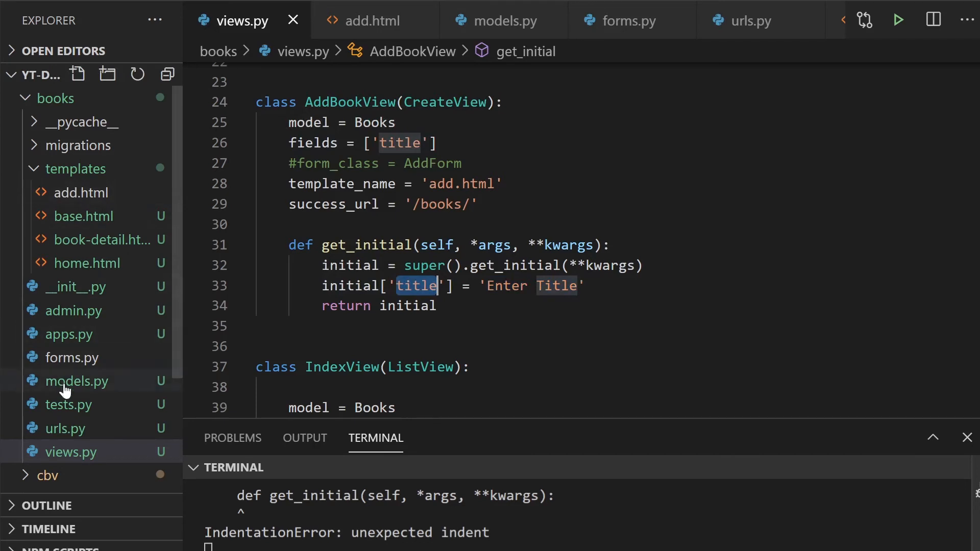
# Inspect the Books model's title field in models.py, then return to views.py
pyautogui.click(77, 381)
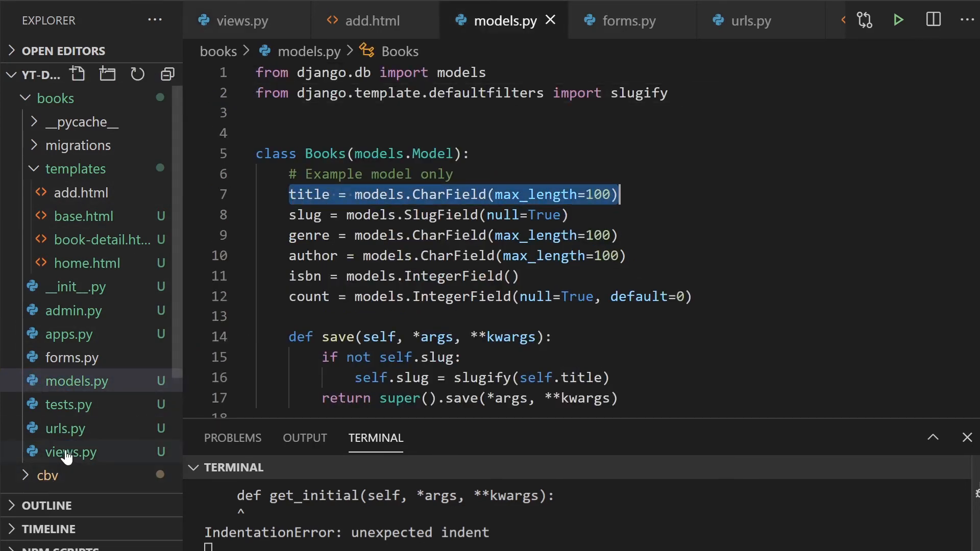
pyautogui.click(70, 452)
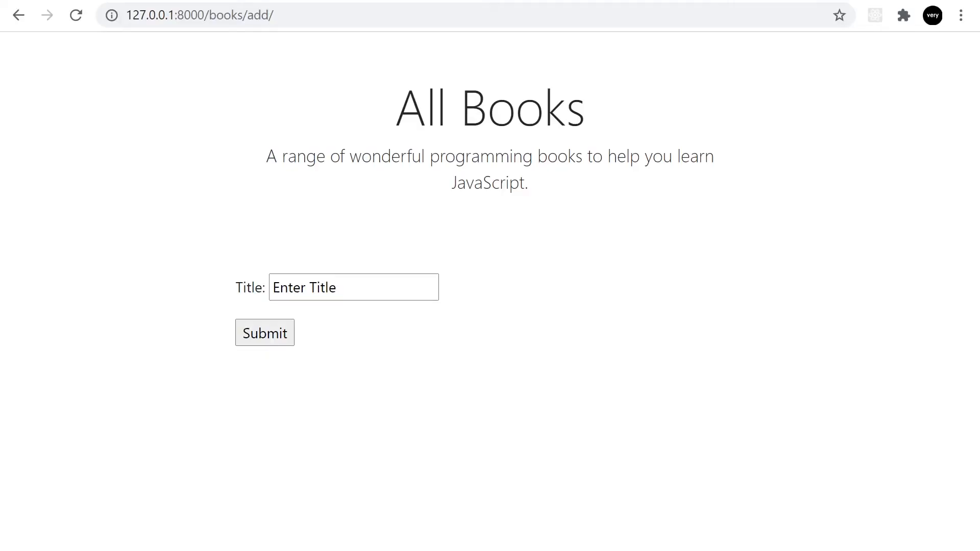
pyautogui.moveTo(59, 401)
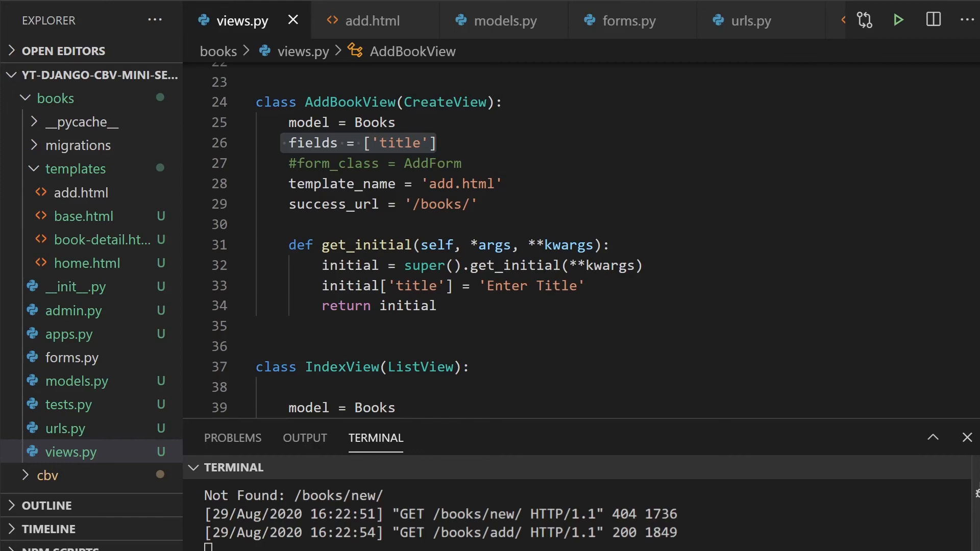
# Comment out fields = ['title'] with # so AddBookView uses form_class = AddForm
pyautogui.write('#')
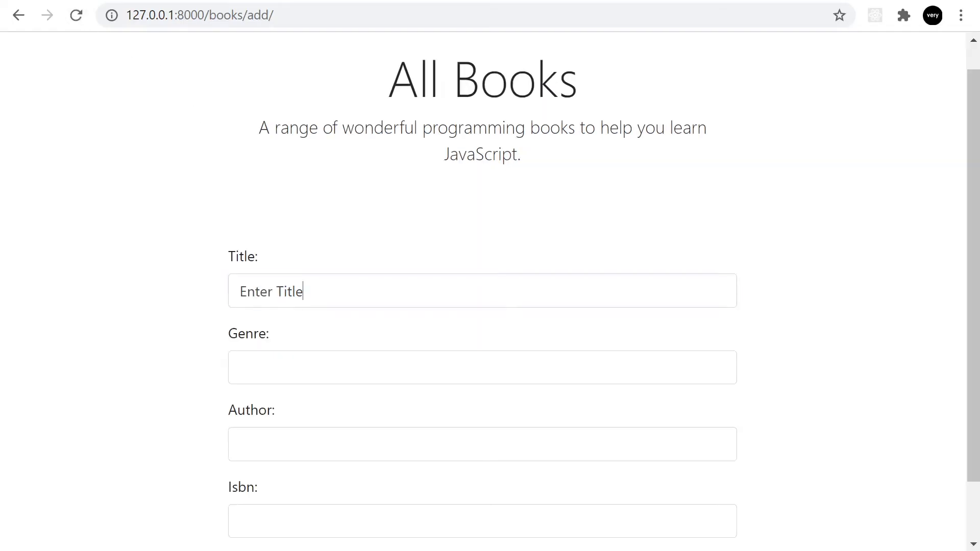
# Enter the title 'New Item' in the add form and submit it to return to the All Books list
pyautogui.write('E')
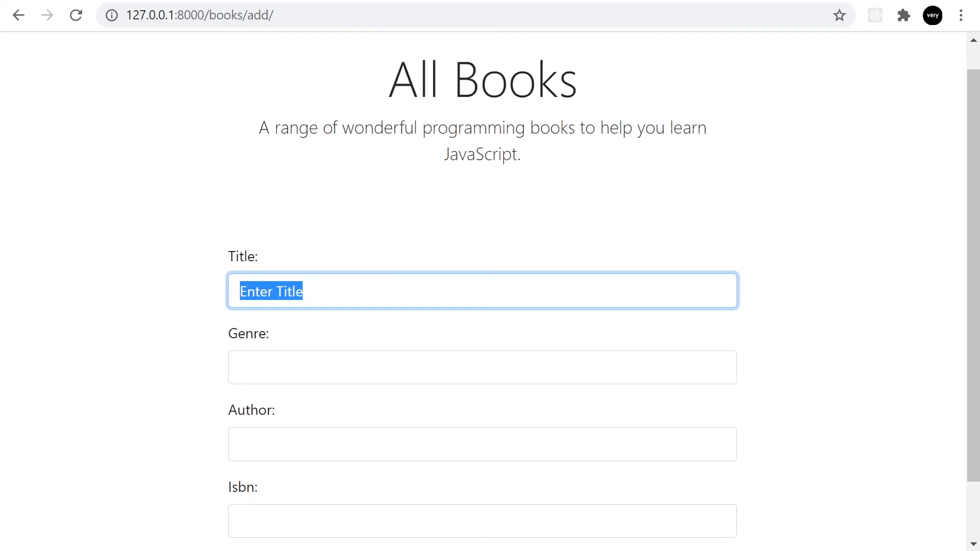
pyautogui.write('New')
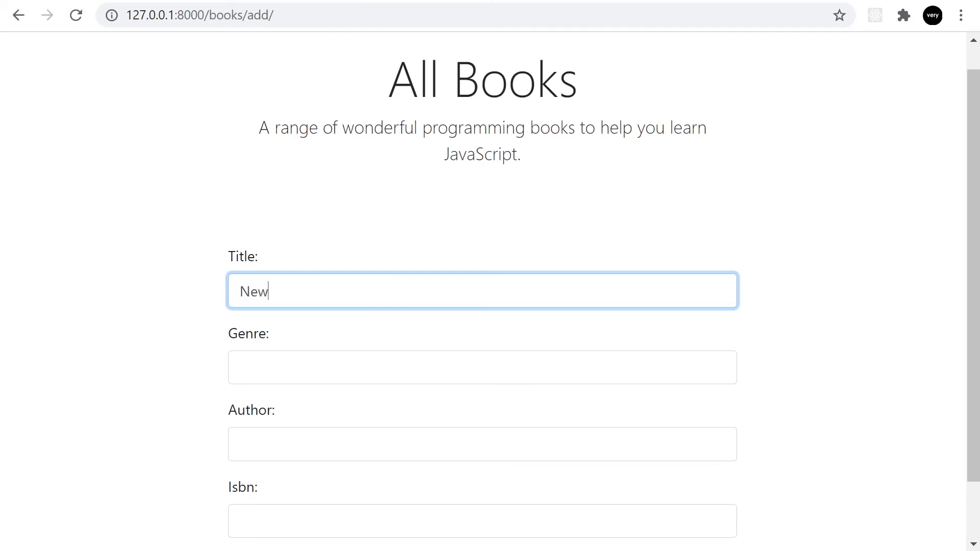
pyautogui.write('Item')
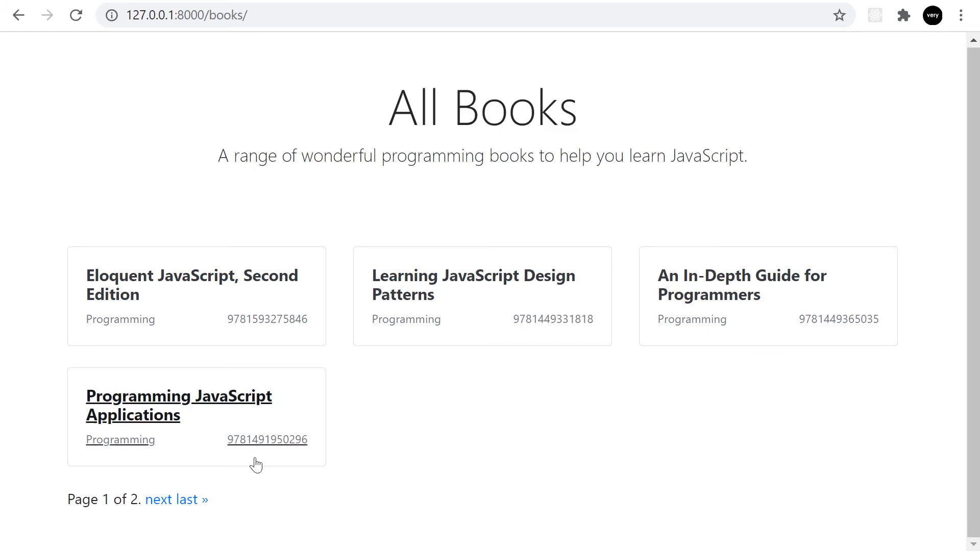
pyautogui.click(159, 499)
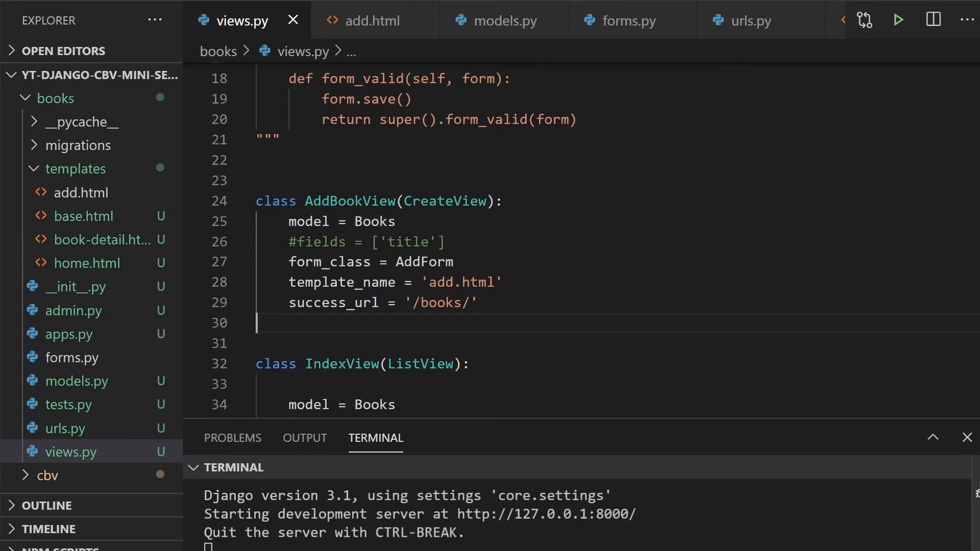
# Delete the commented-out #fields line from AddBookView
pyautogui.tripleClick(354, 242)
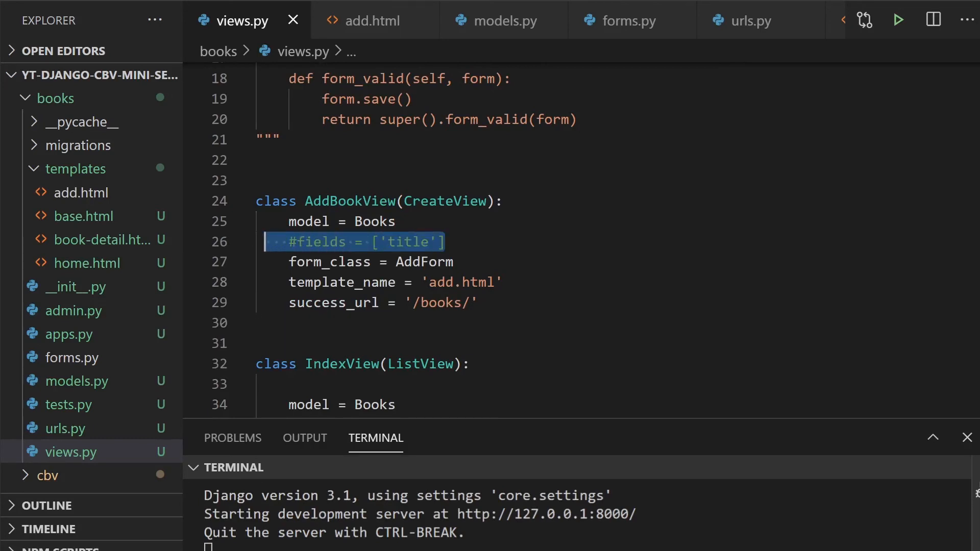
pyautogui.press('Delete')
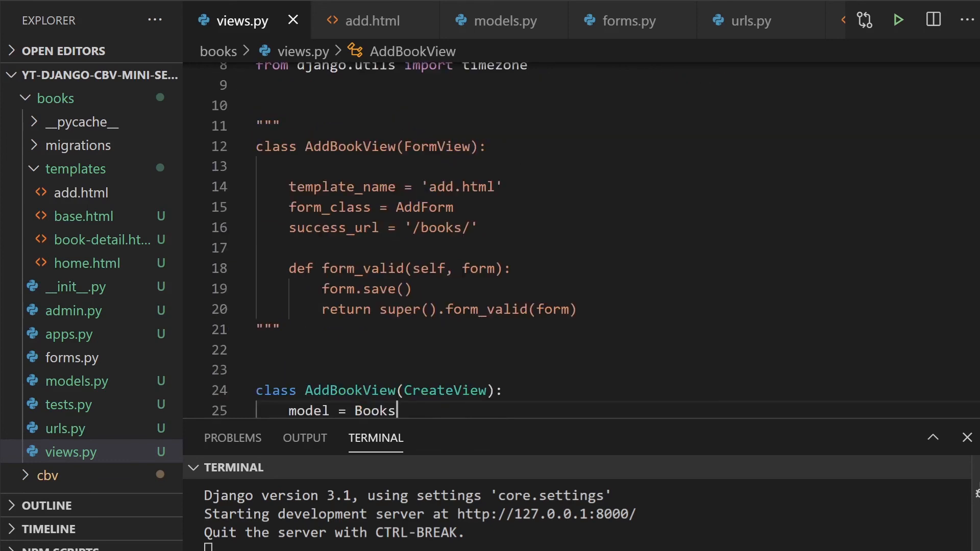
# Compare with the old commented-out FormView version's form_valid and form.save() call
pyautogui.doubleClick(436, 147)
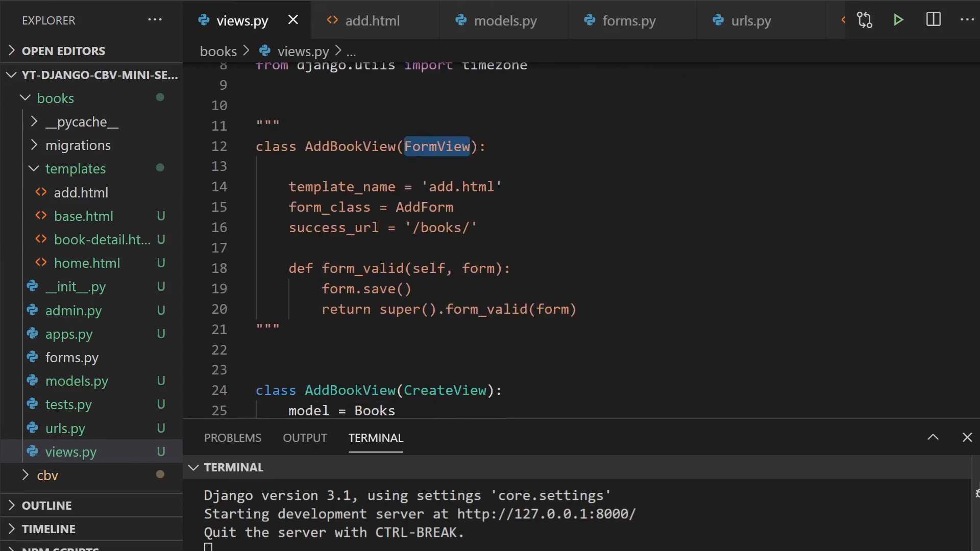
pyautogui.click(378, 268)
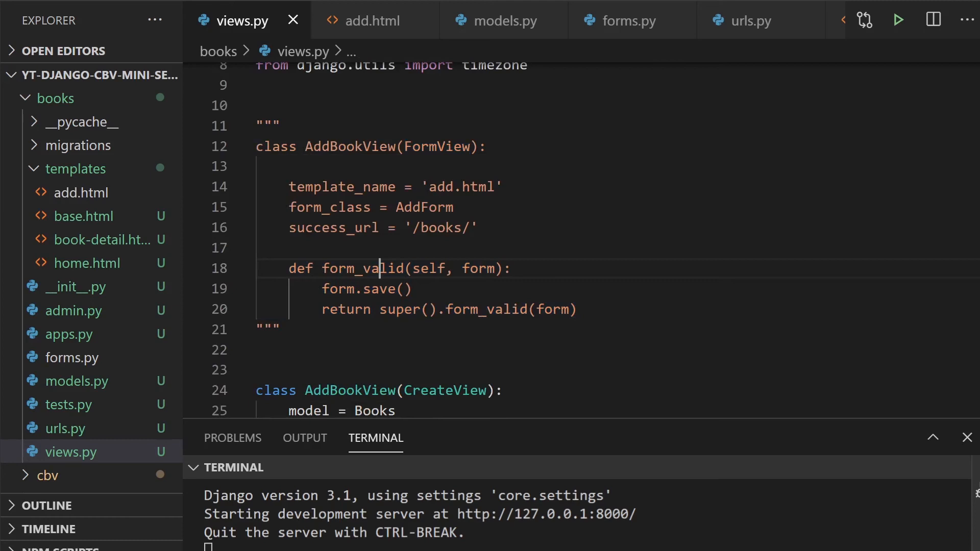
pyautogui.doubleClick(366, 288)
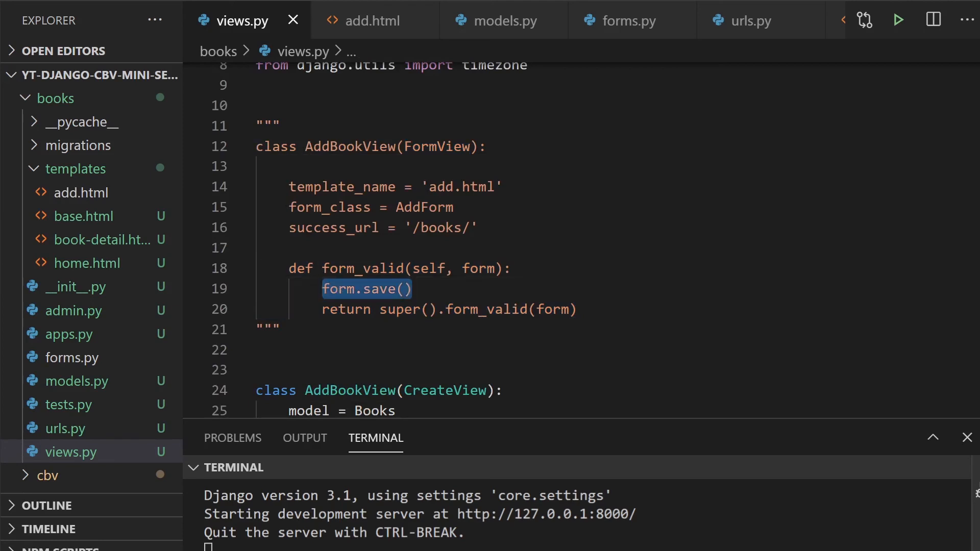
pyautogui.scroll(-3)
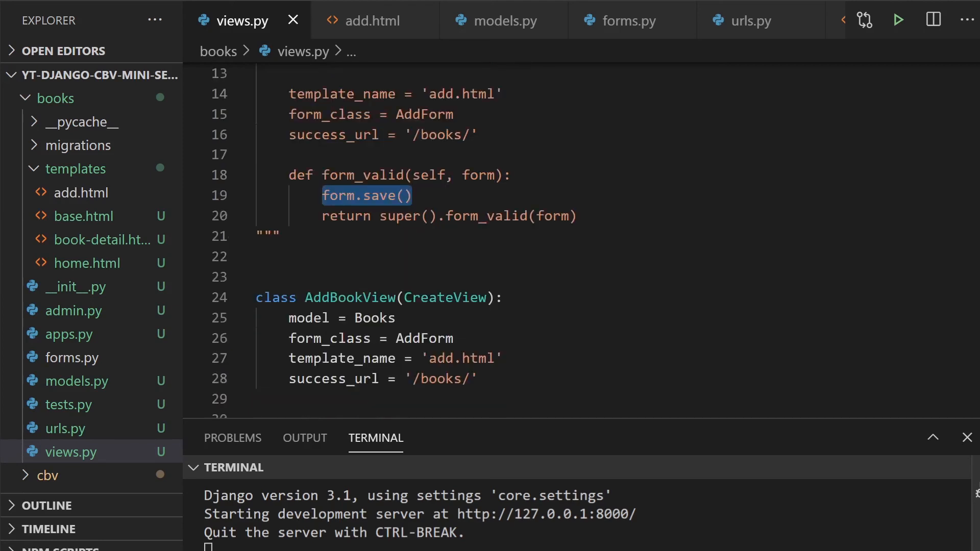